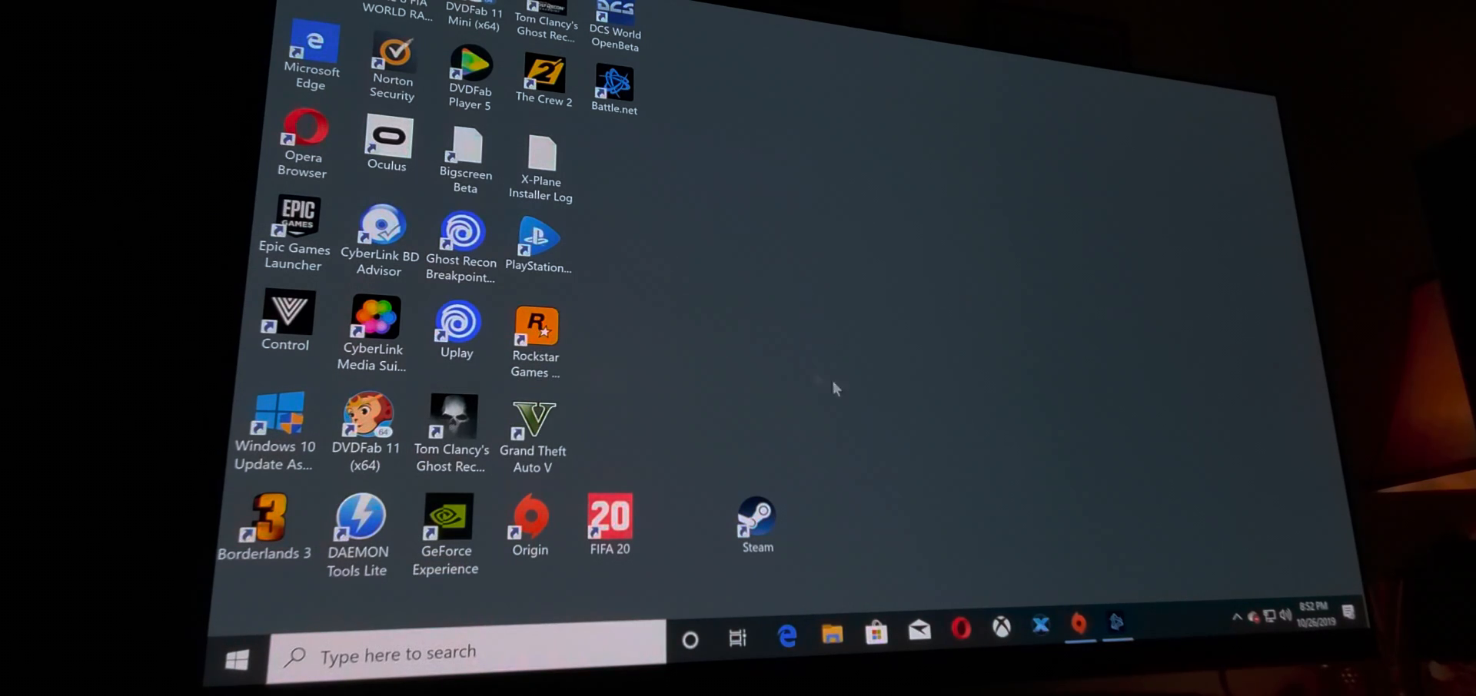
pyautogui.moveTo(947, 538)
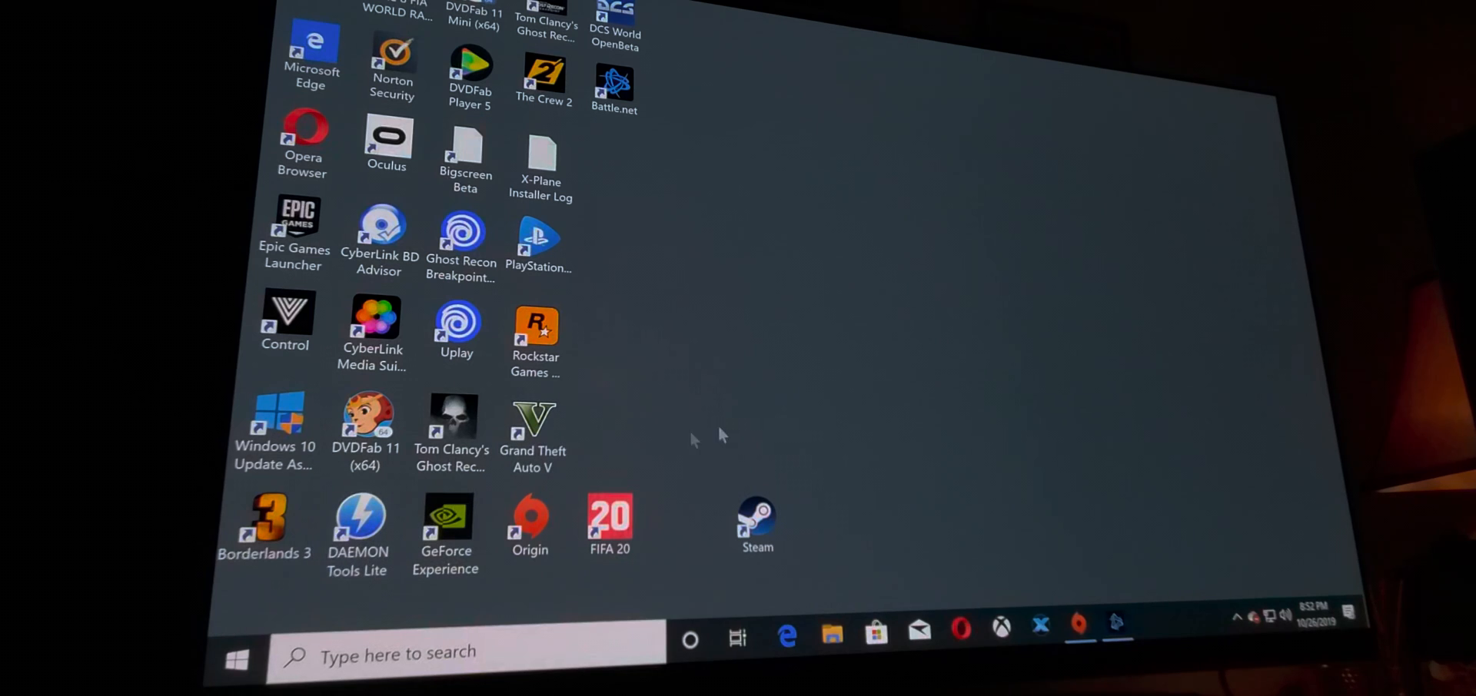
# Show the TV's Picture Mode Settings: HDR Game (User), OLED Light 100, Contrast 100, Brightness 50
pyautogui.rightClick(832, 280)
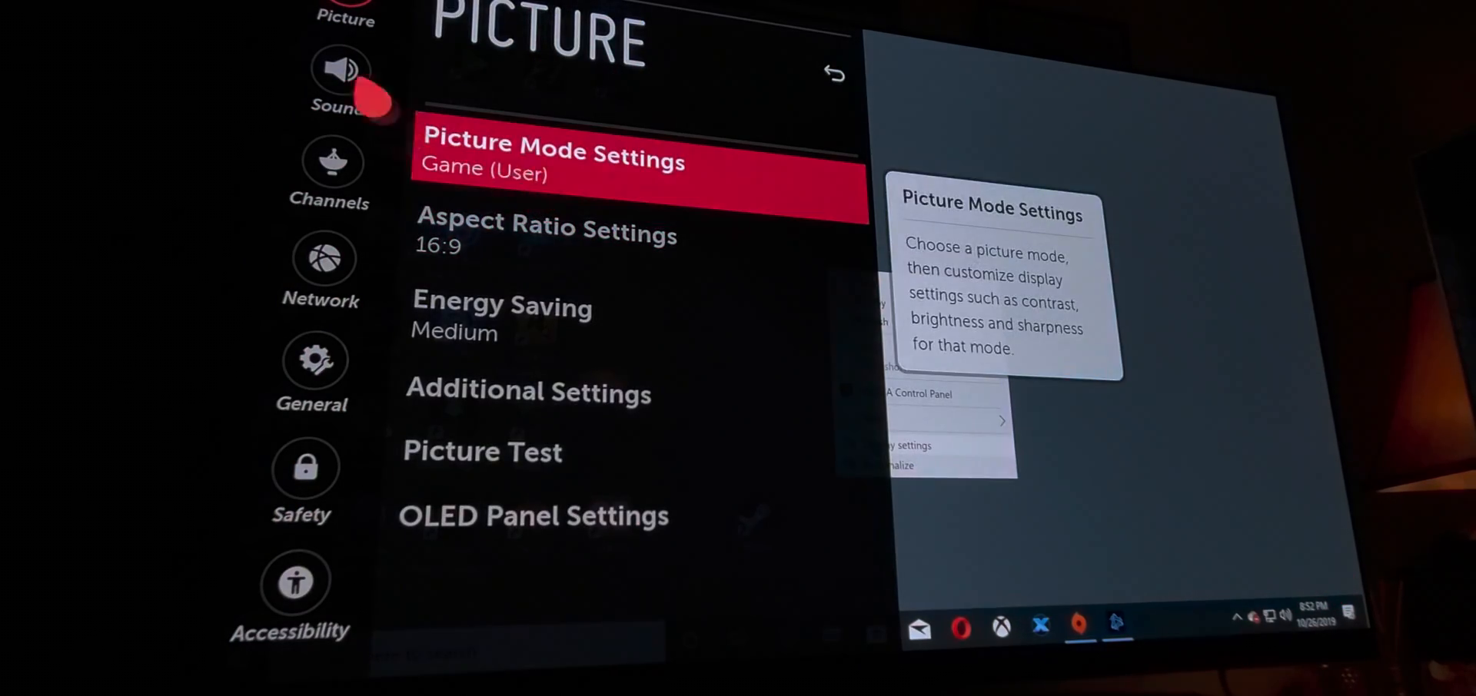
pyautogui.click(553, 150)
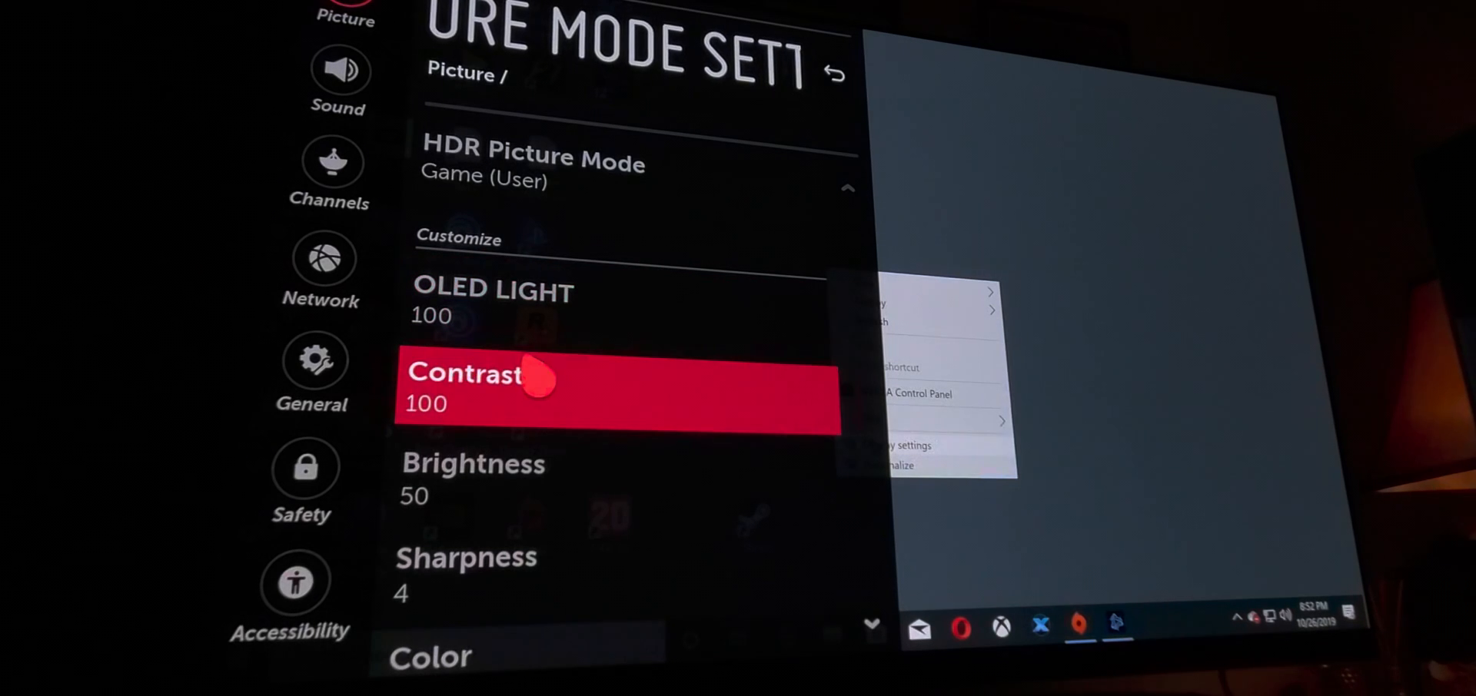
pyautogui.press('Up')
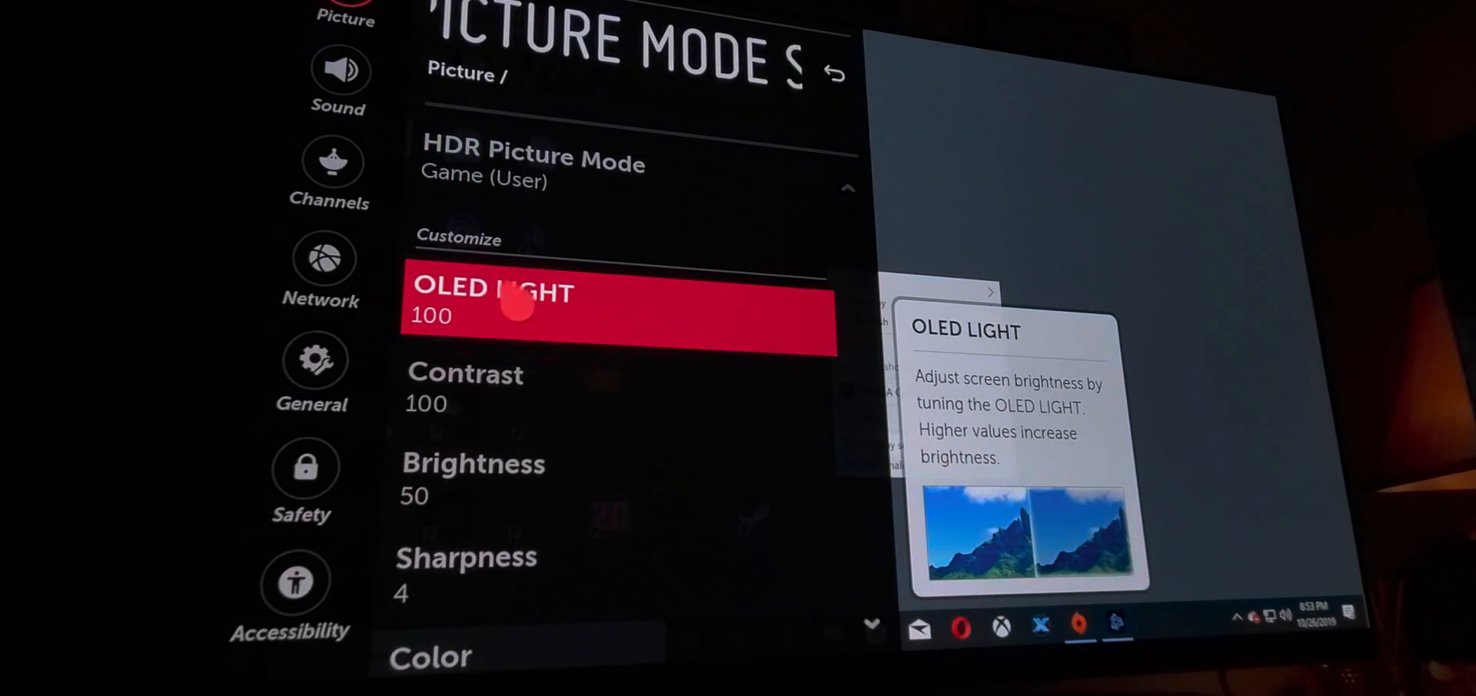
pyautogui.press('Down')
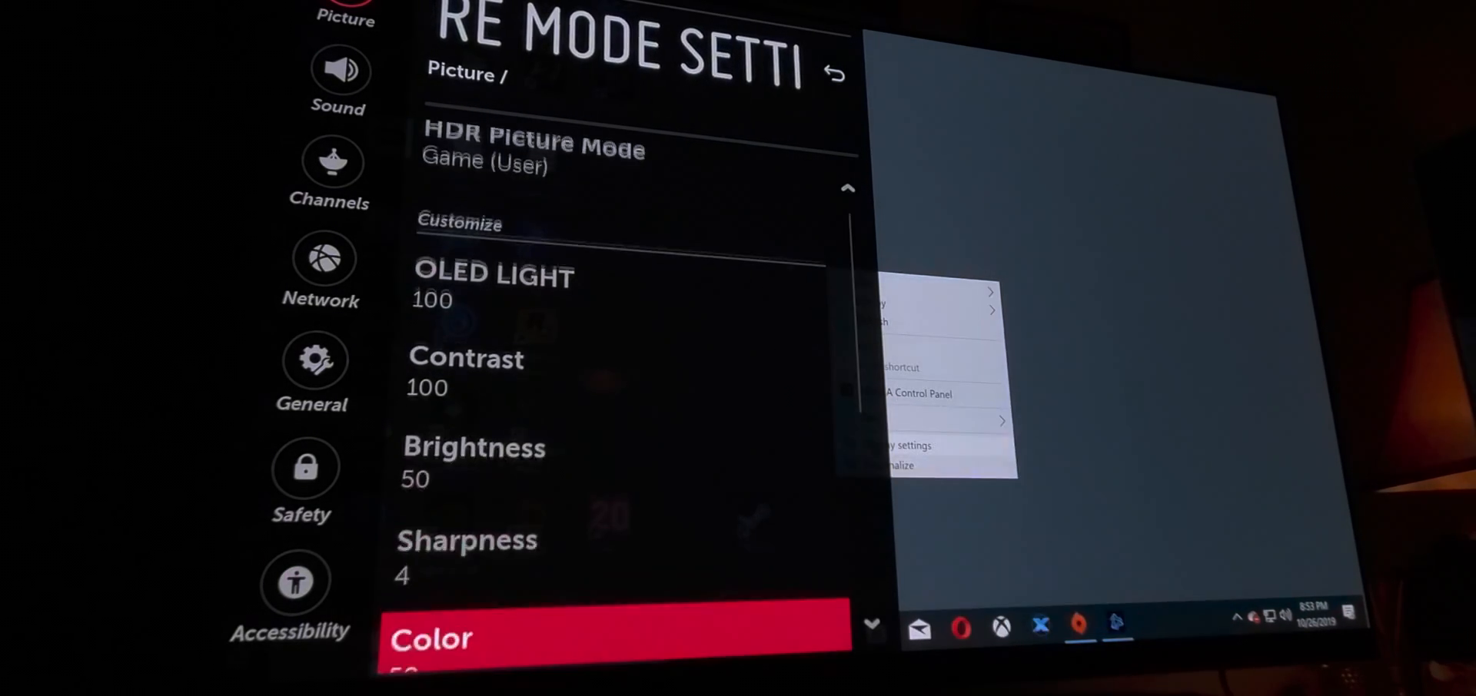
# Show the TV's Advanced Controls with Dynamic Tone Mapping On and Color Gamut Wide
pyautogui.click(433, 640)
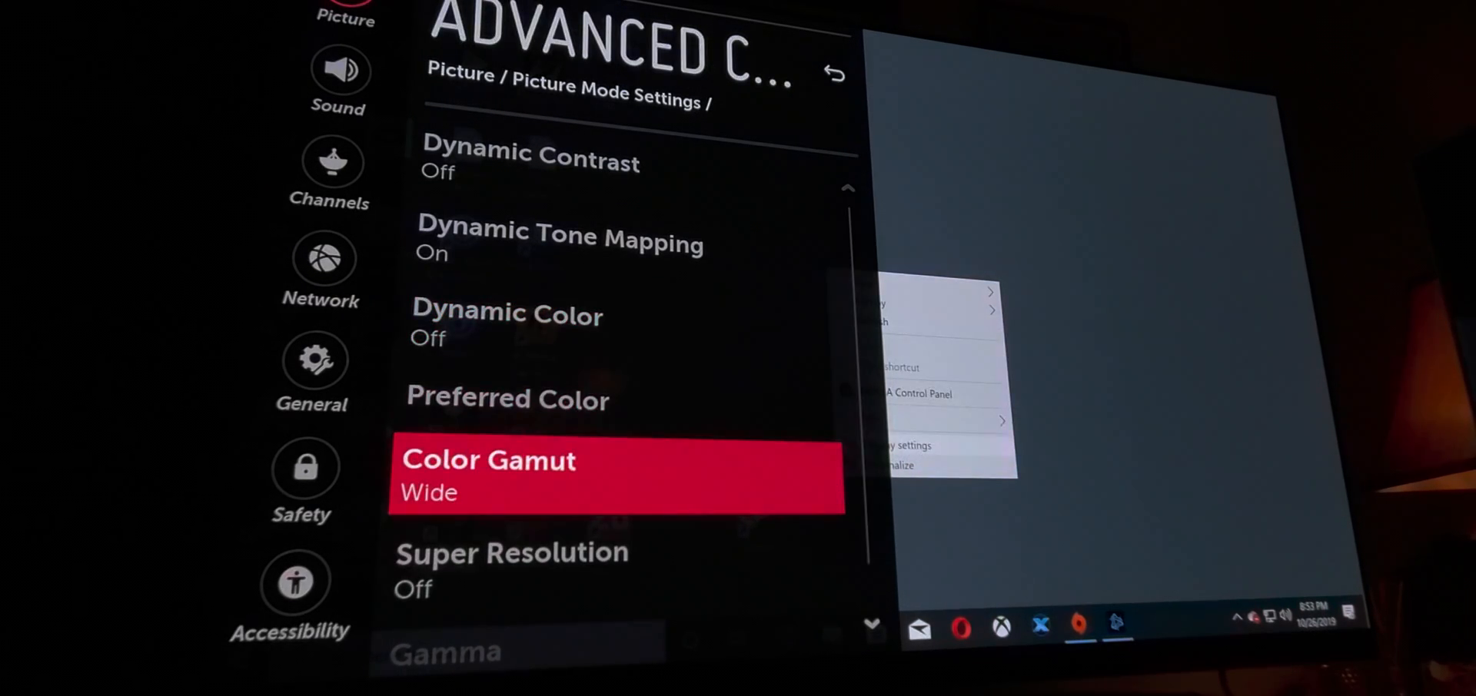
pyautogui.press('Down')
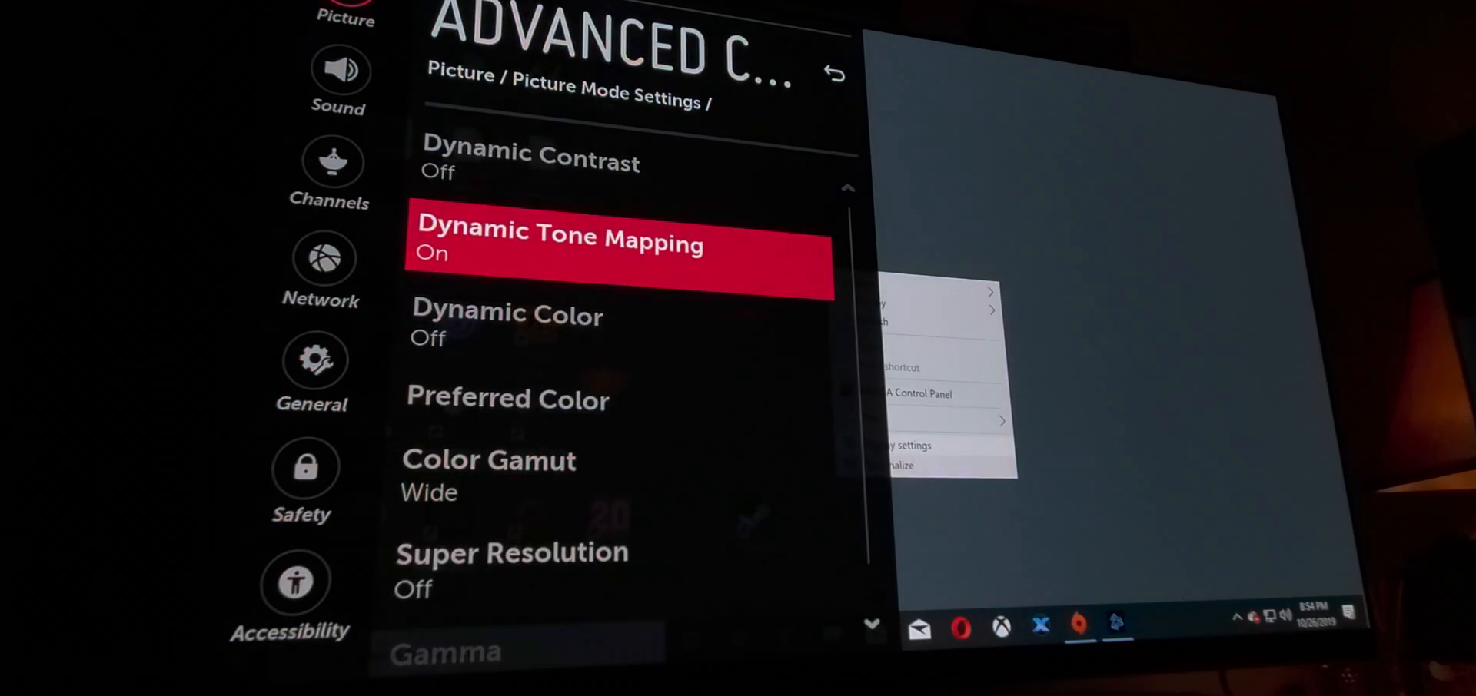
# Dismiss the TV menu so the desktop context menu remains visible
pyautogui.click(832, 71)
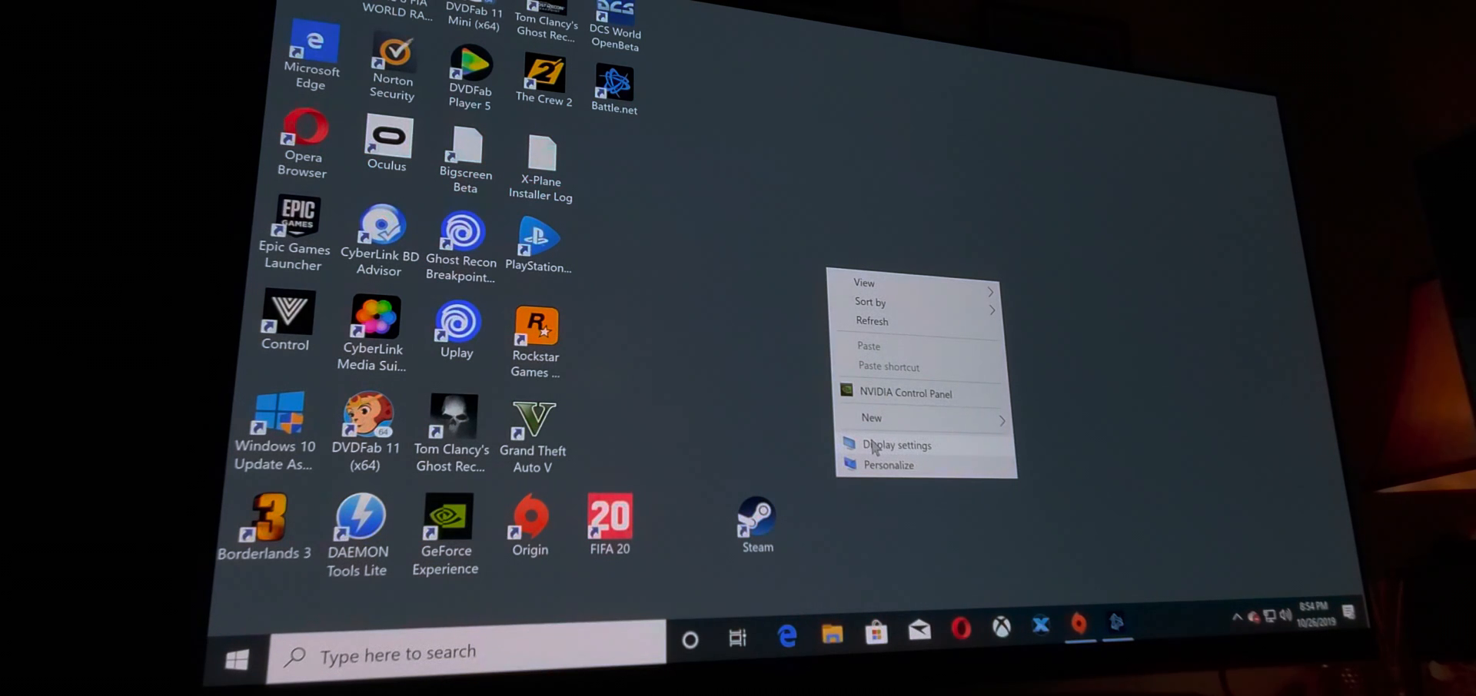
pyautogui.moveTo(916, 398)
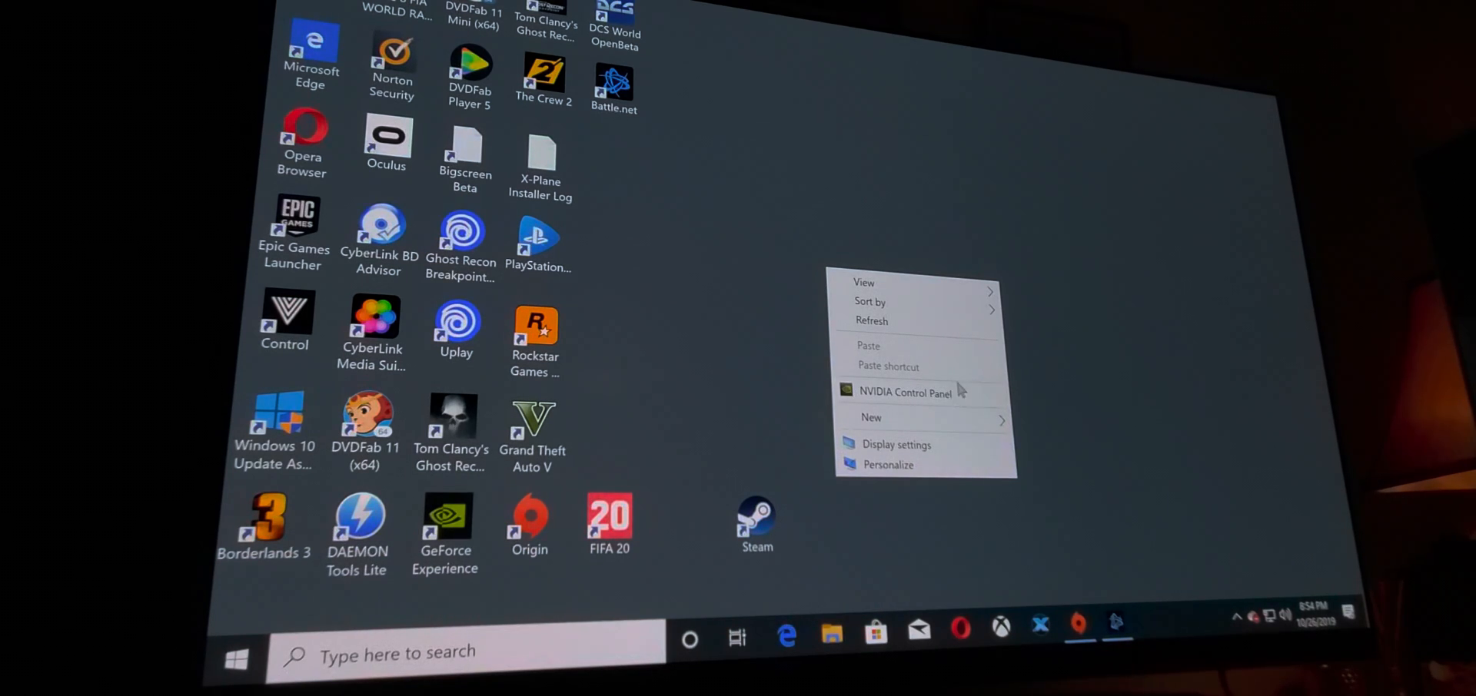
pyautogui.moveTo(908, 455)
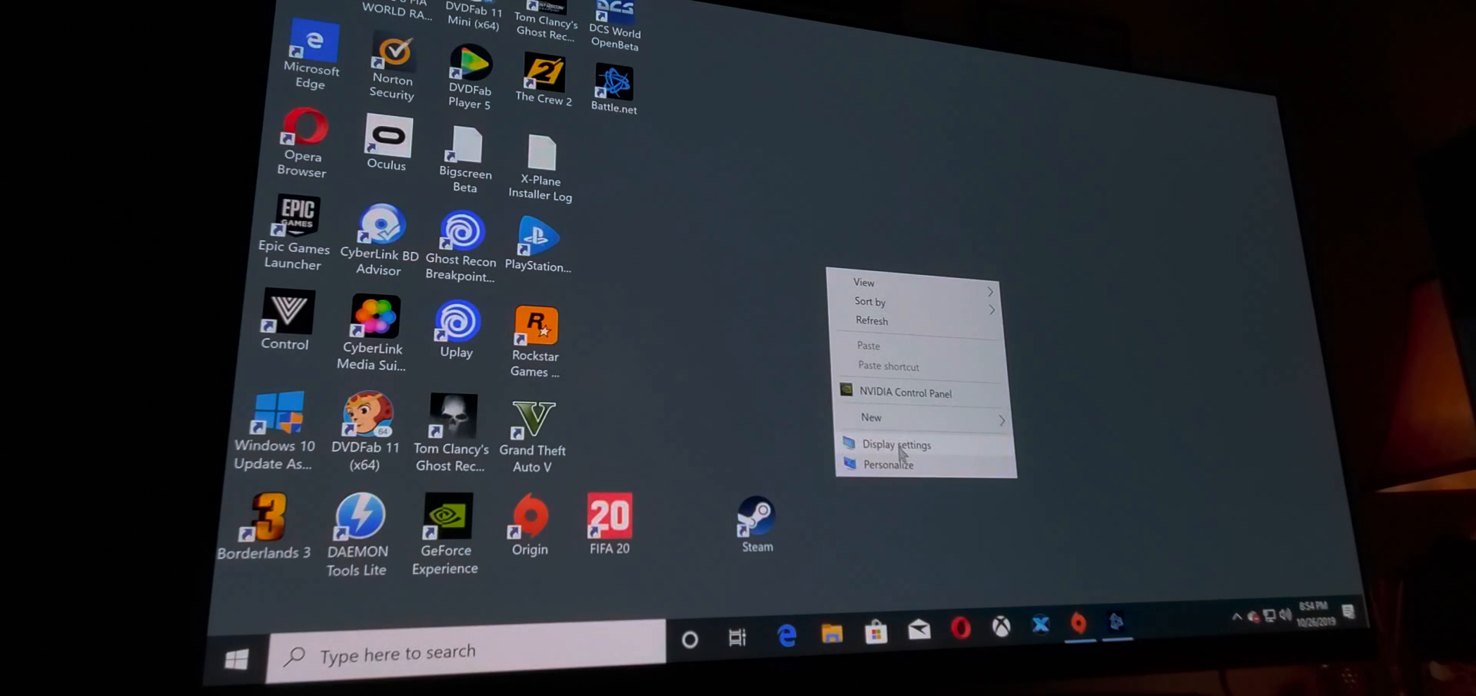
# Reach the Display page showing Play HDR games and apps On and 300% scaling
pyautogui.click(898, 445)
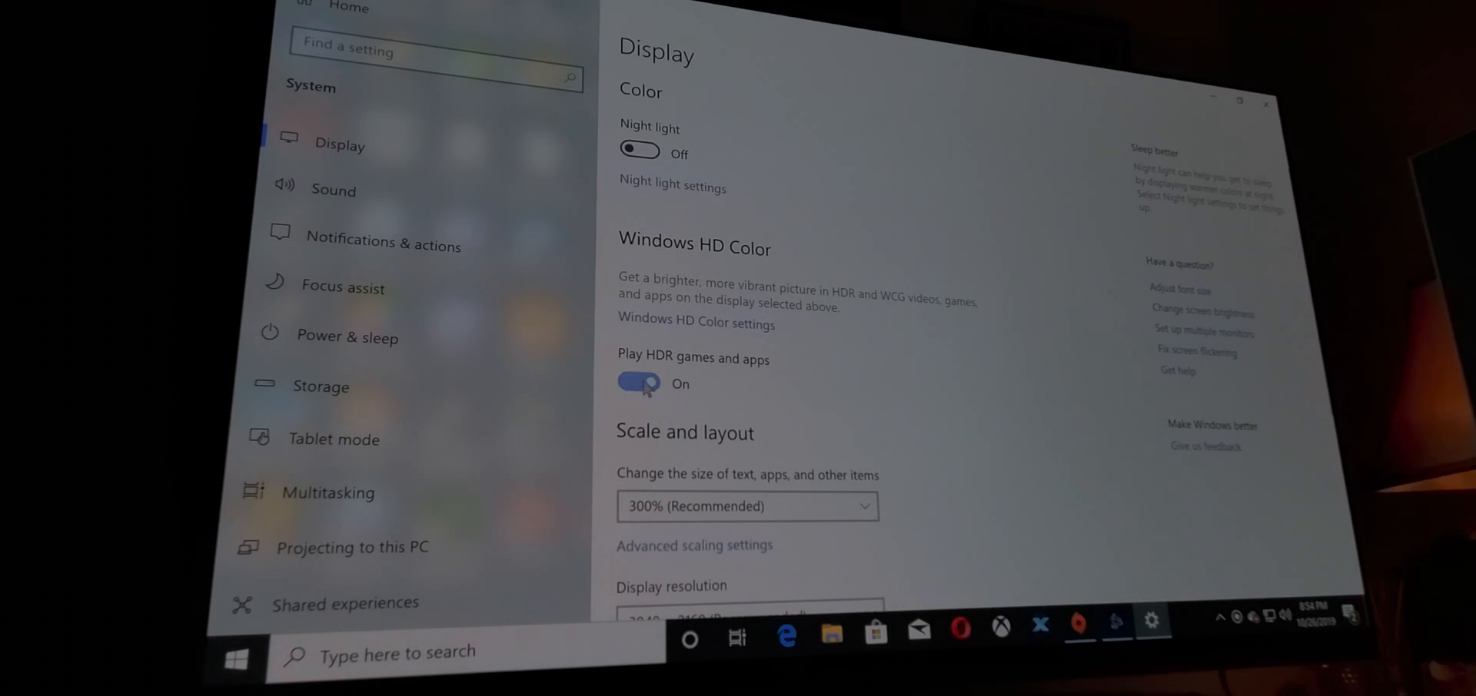
pyautogui.scroll(-3)
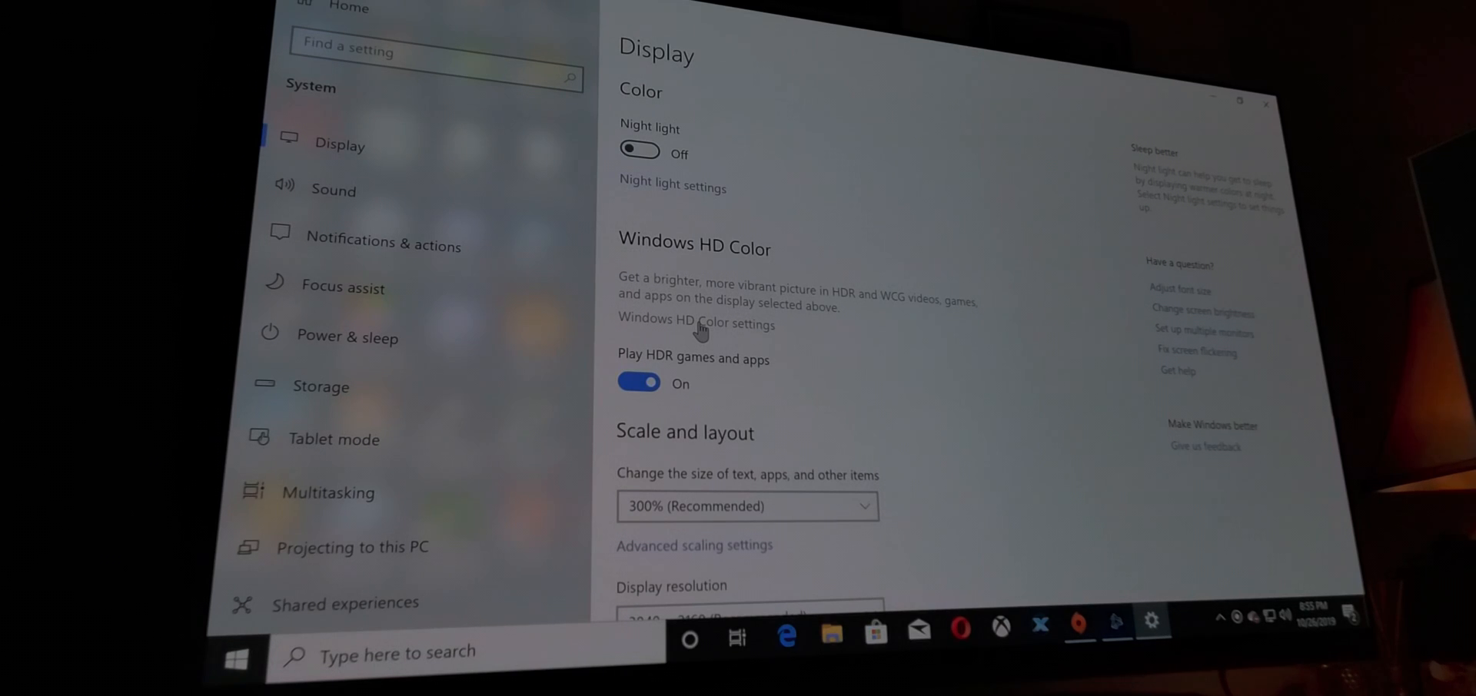
pyautogui.moveTo(701, 324)
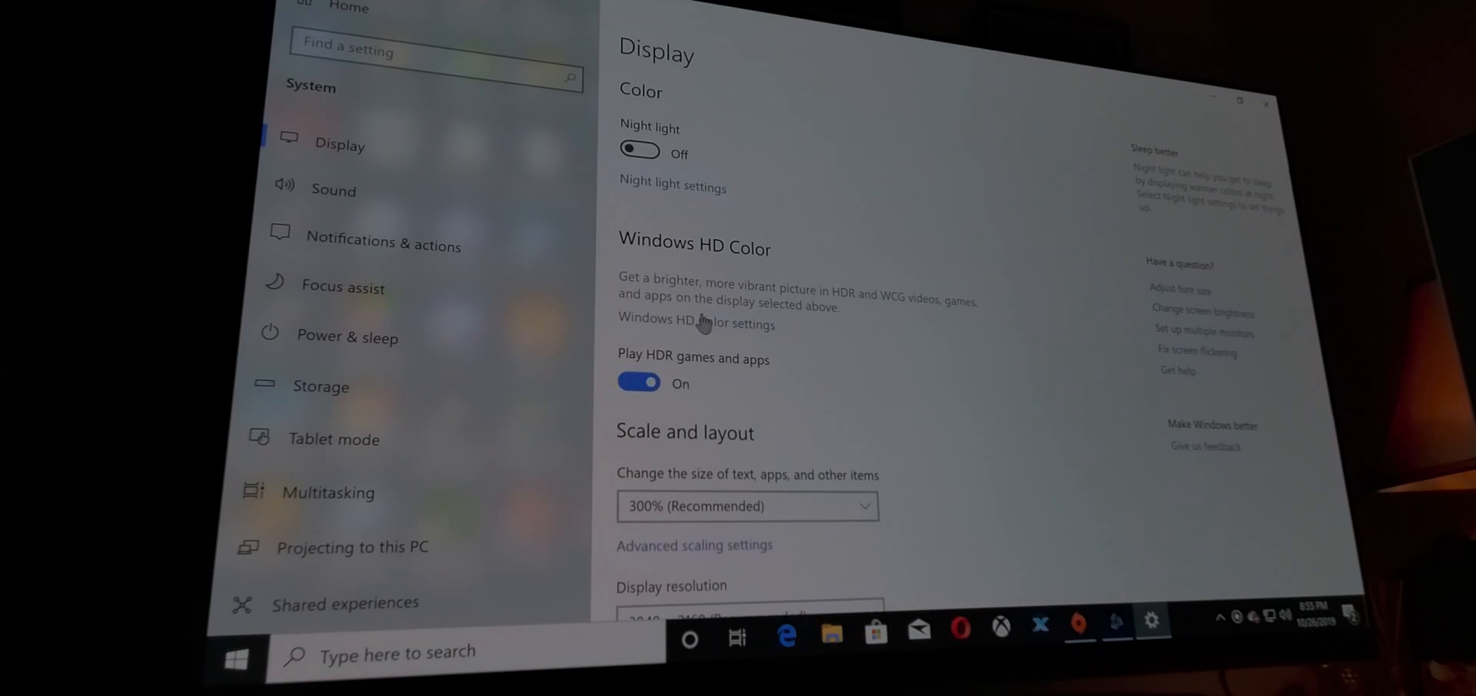
pyautogui.moveTo(725, 335)
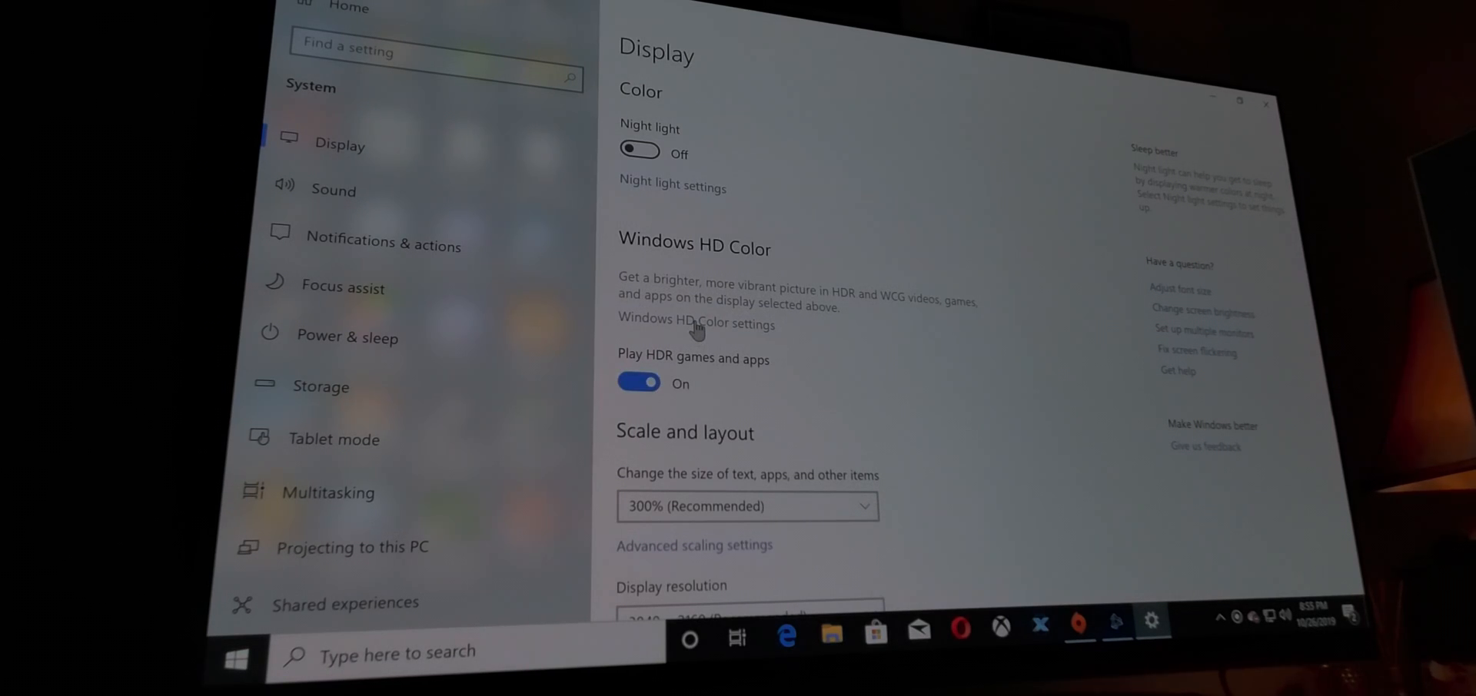
pyautogui.moveTo(733, 338)
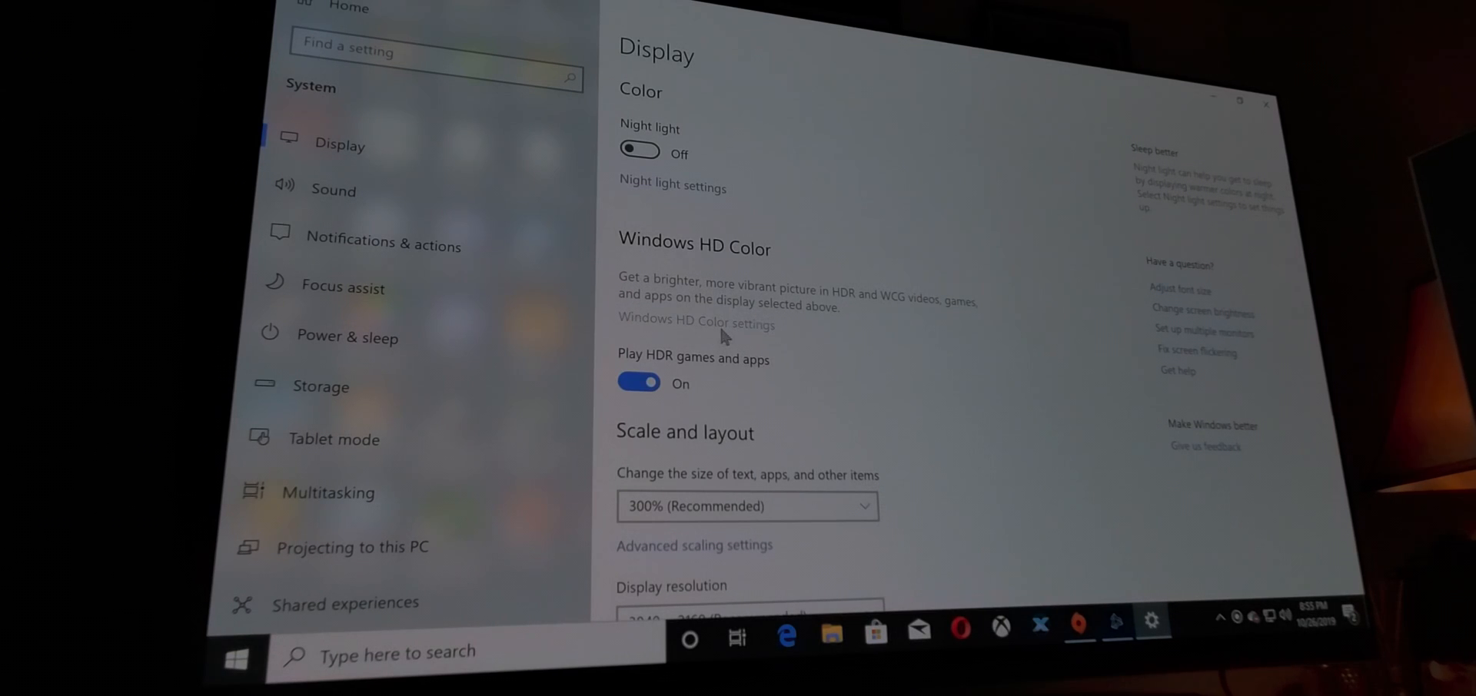
pyautogui.click(698, 324)
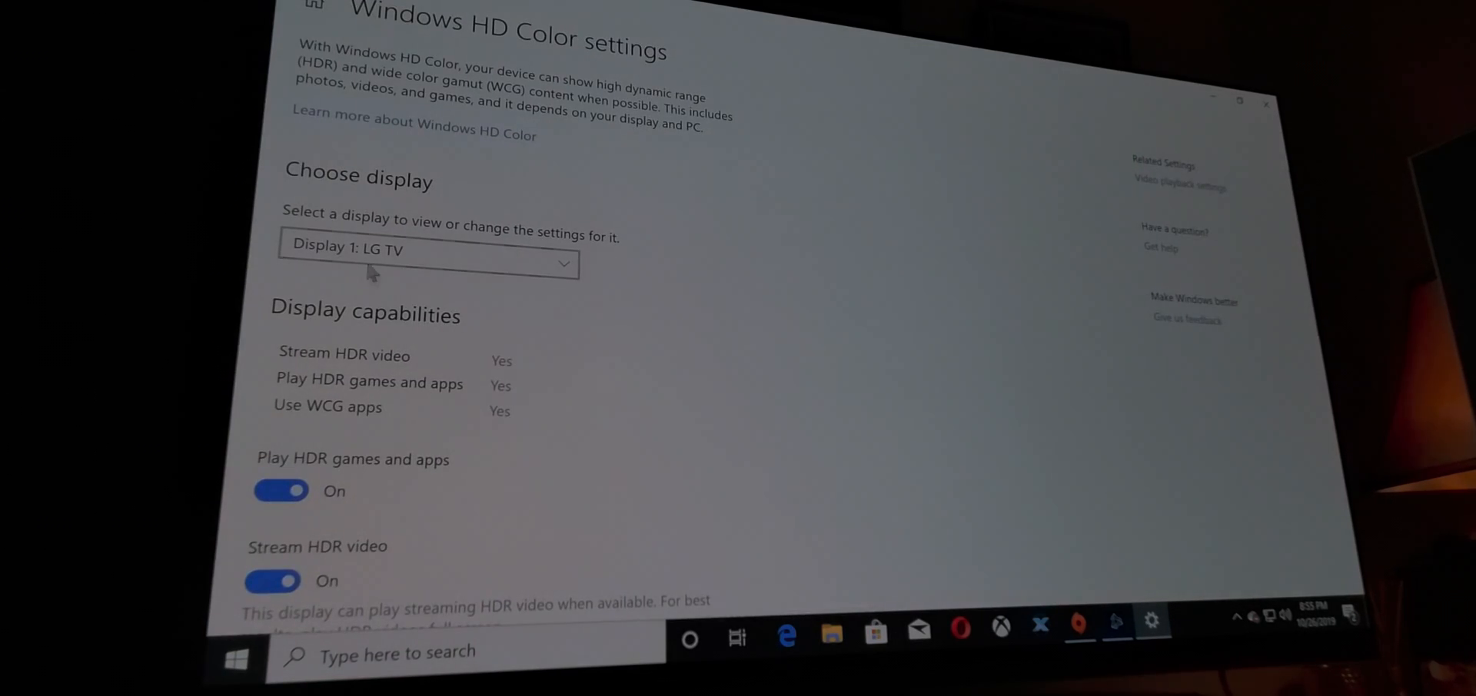
pyautogui.moveTo(646, 326)
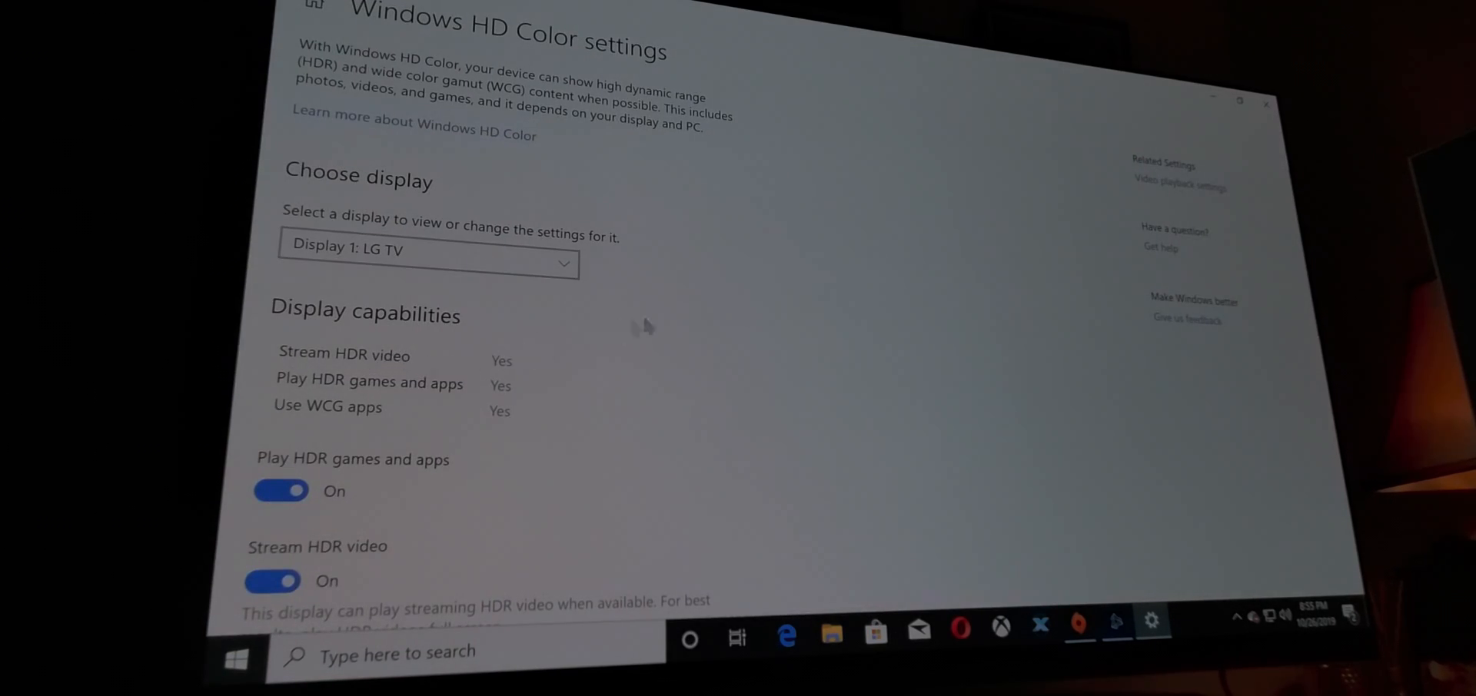
pyautogui.scroll(-3)
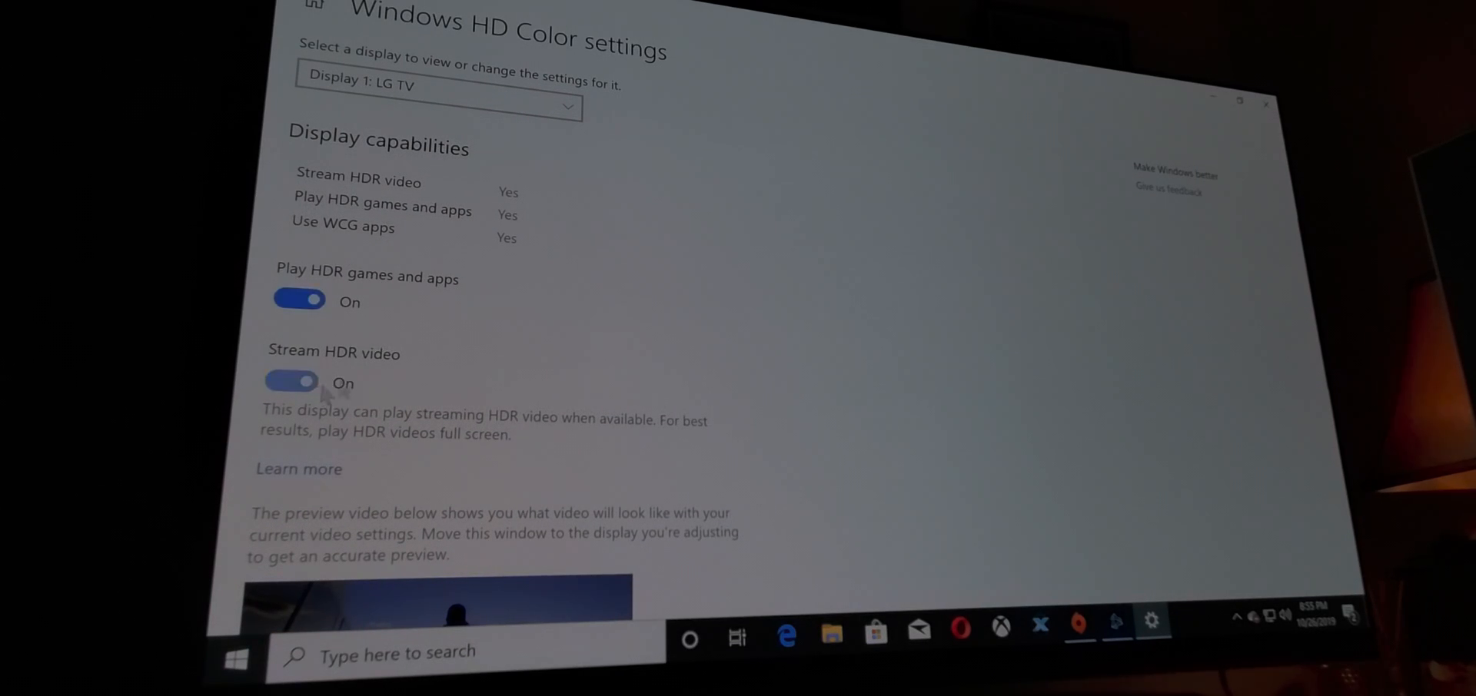
pyautogui.scroll(-3)
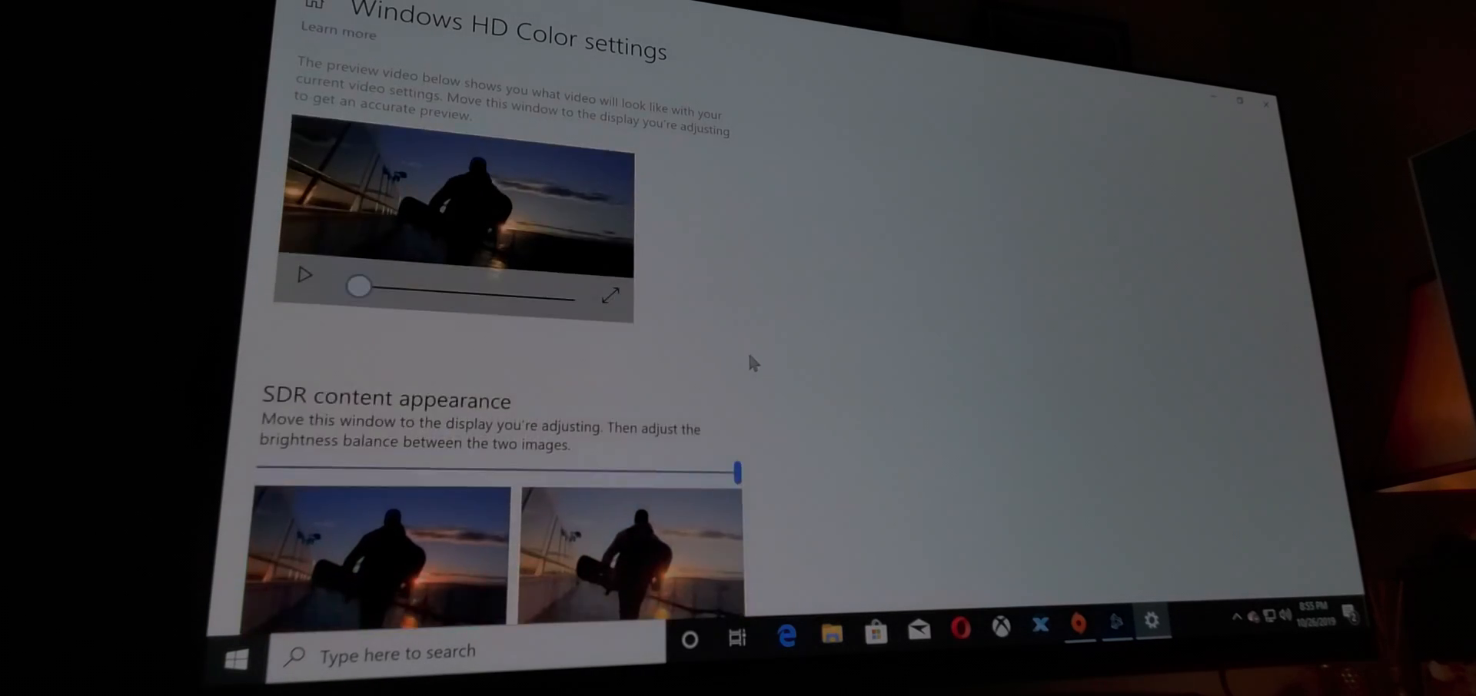
# Compare low and high SDR content brightness, then leave the slider at maximum
pyautogui.scroll(-3)
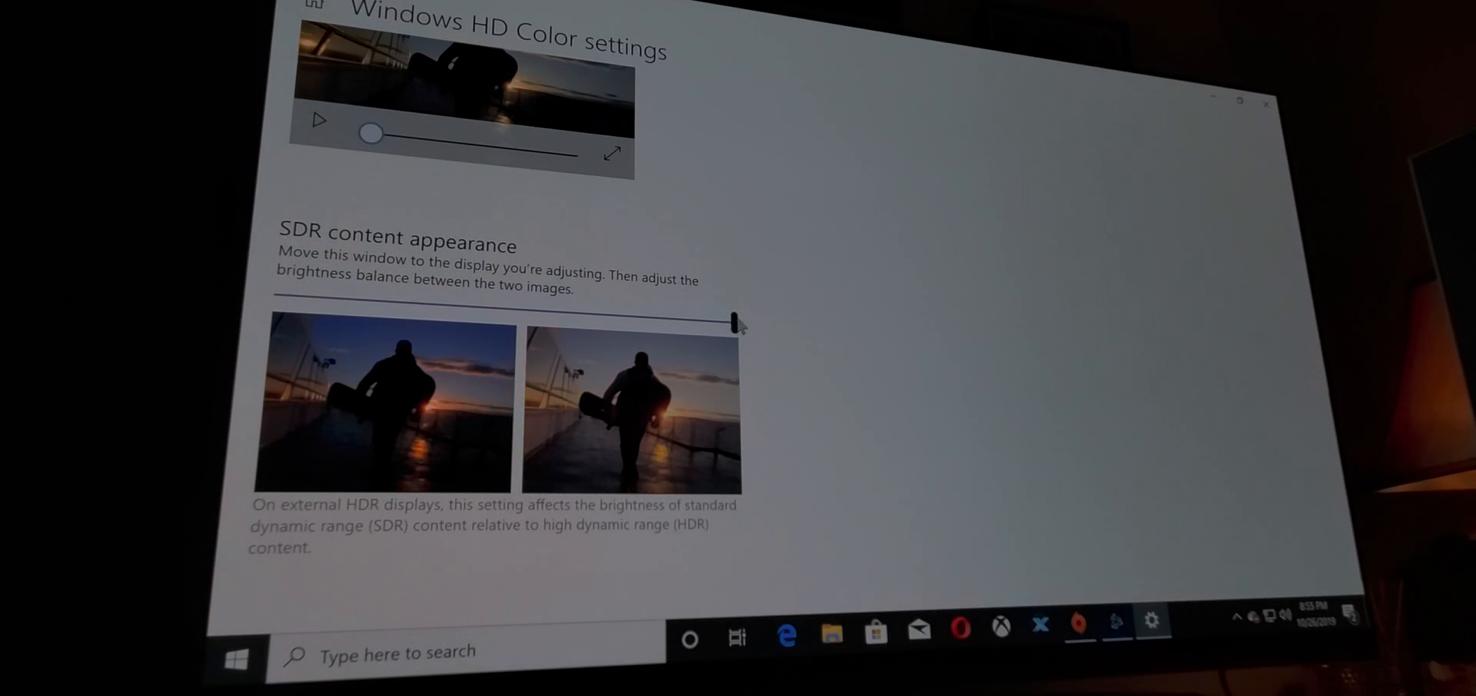
pyautogui.moveTo(735, 321); pyautogui.dragTo(395, 301)
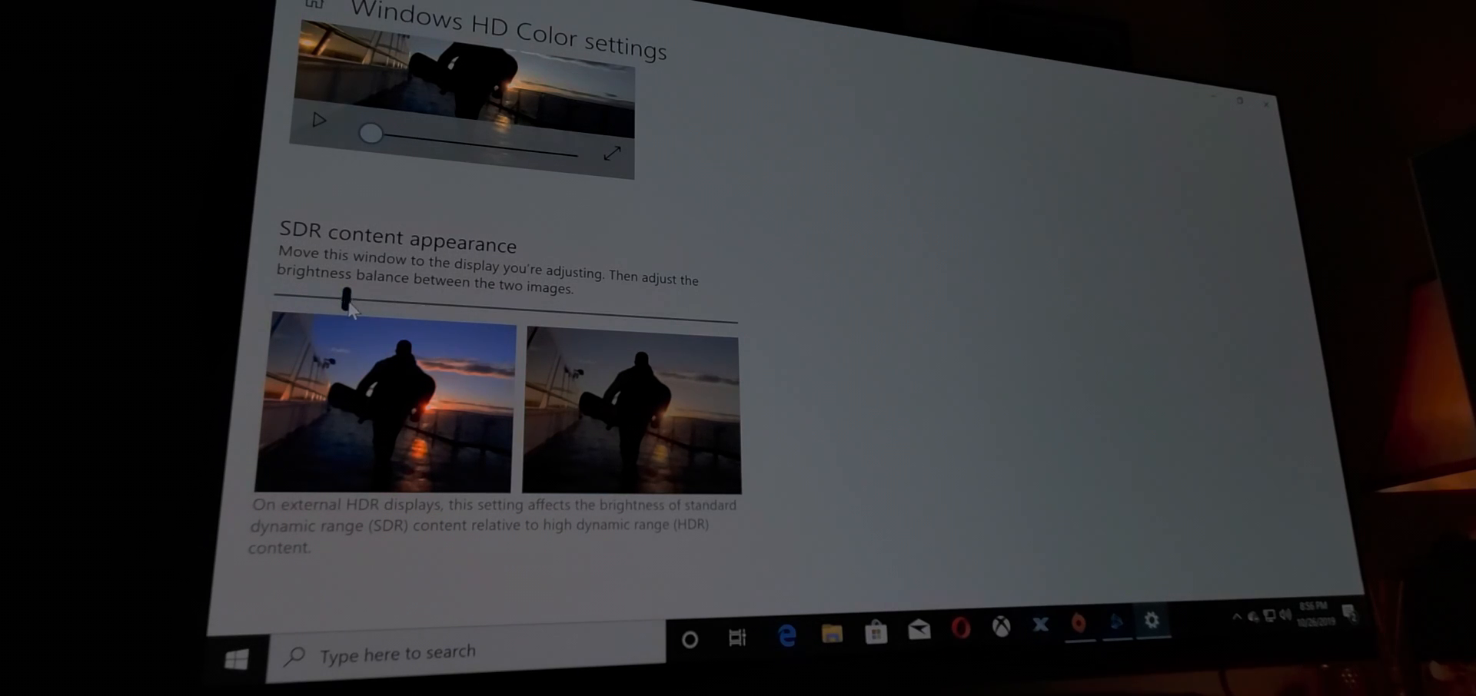
pyautogui.moveTo(346, 300); pyautogui.dragTo(421, 303)
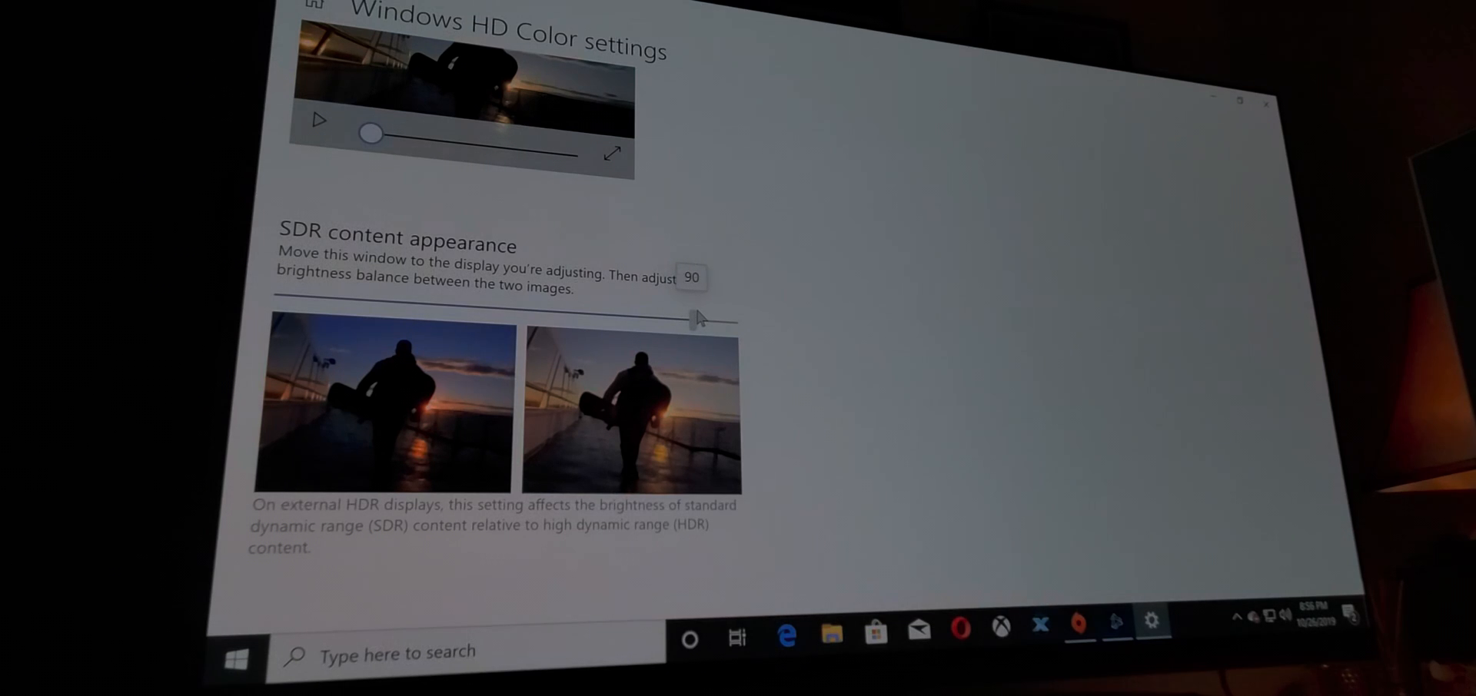
pyautogui.moveTo(695, 318); pyautogui.dragTo(729, 318)
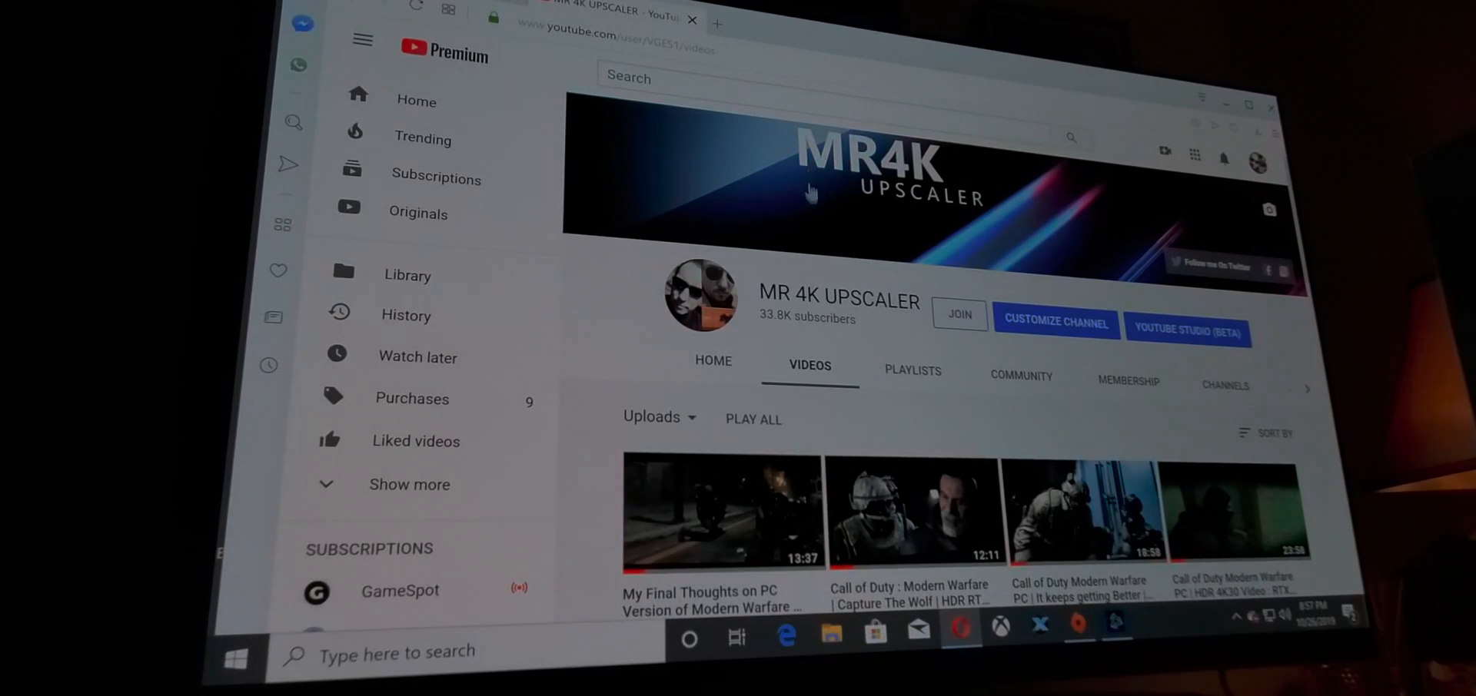
# Start a Call of Duty Modern Warfare 2019 HDR 4K gameplay video from the channel's uploads
pyautogui.scroll(-3)
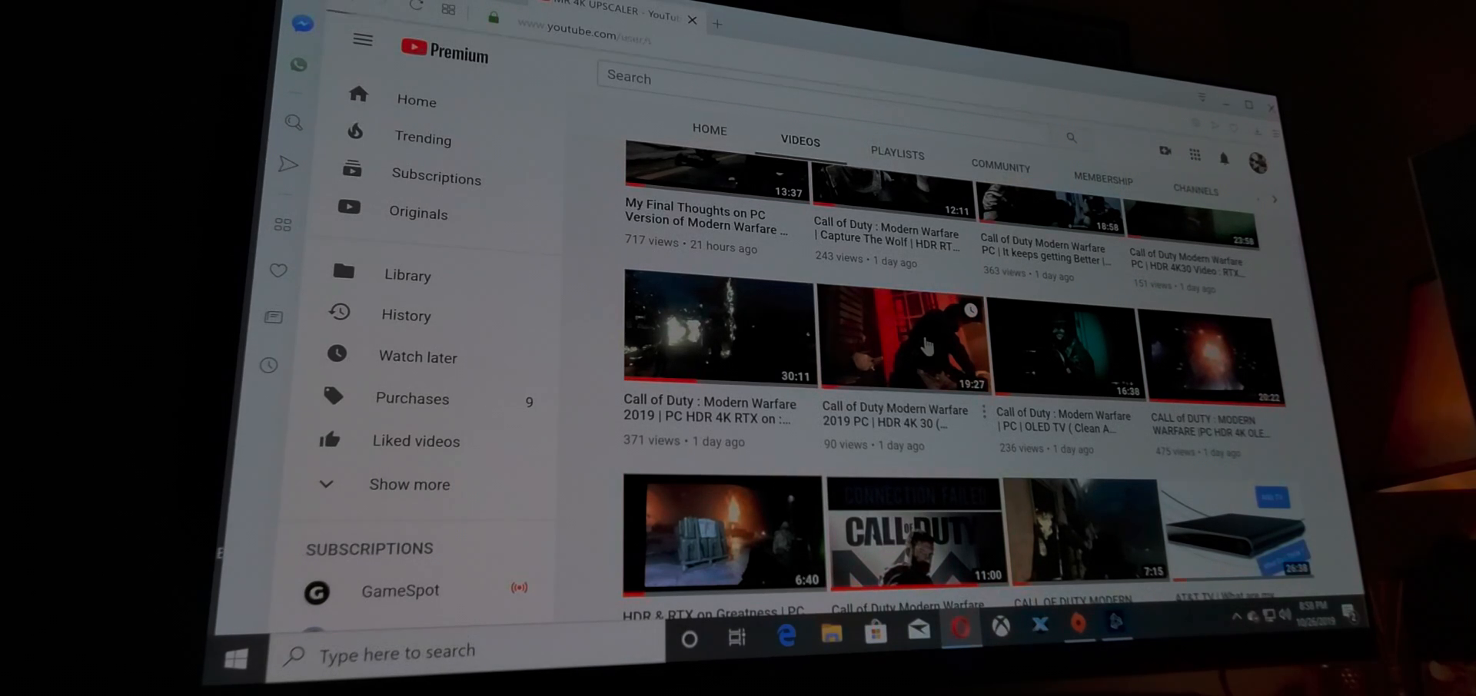
pyautogui.click(925, 341)
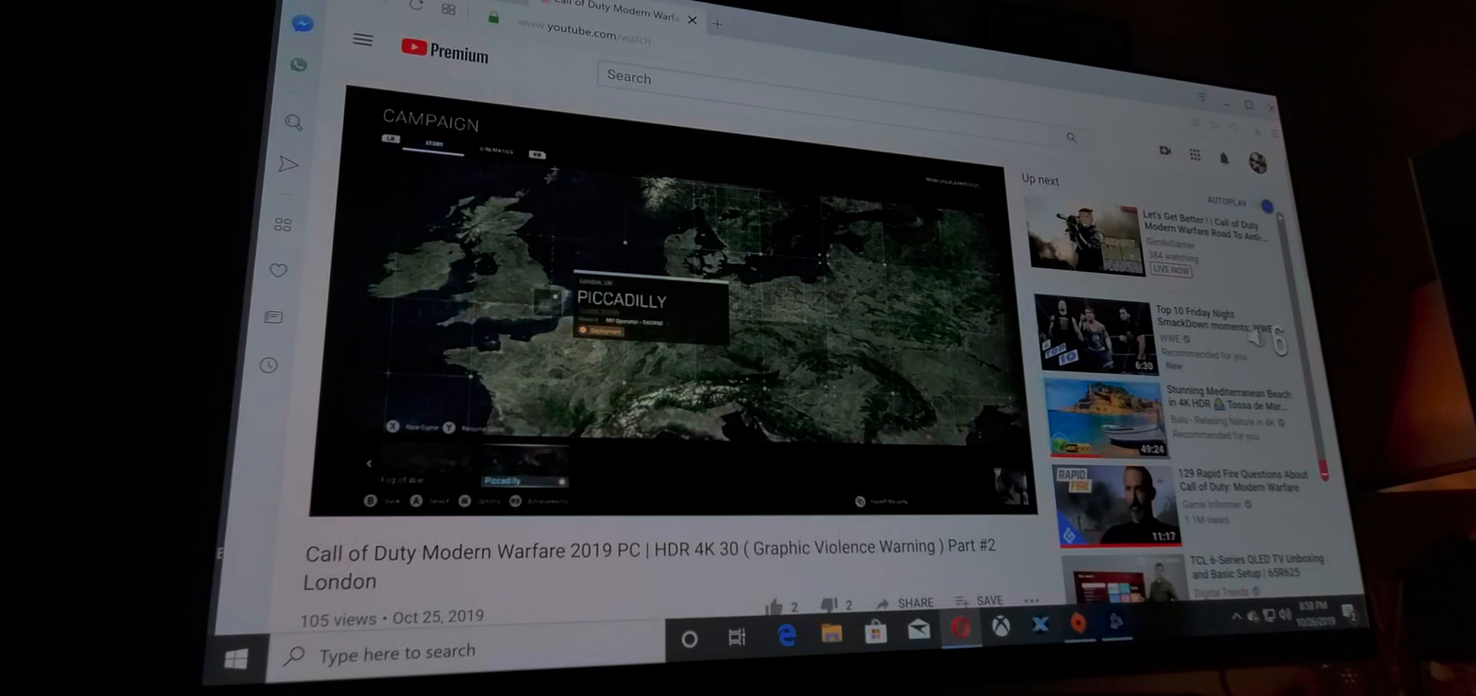
pyautogui.click(921, 498)
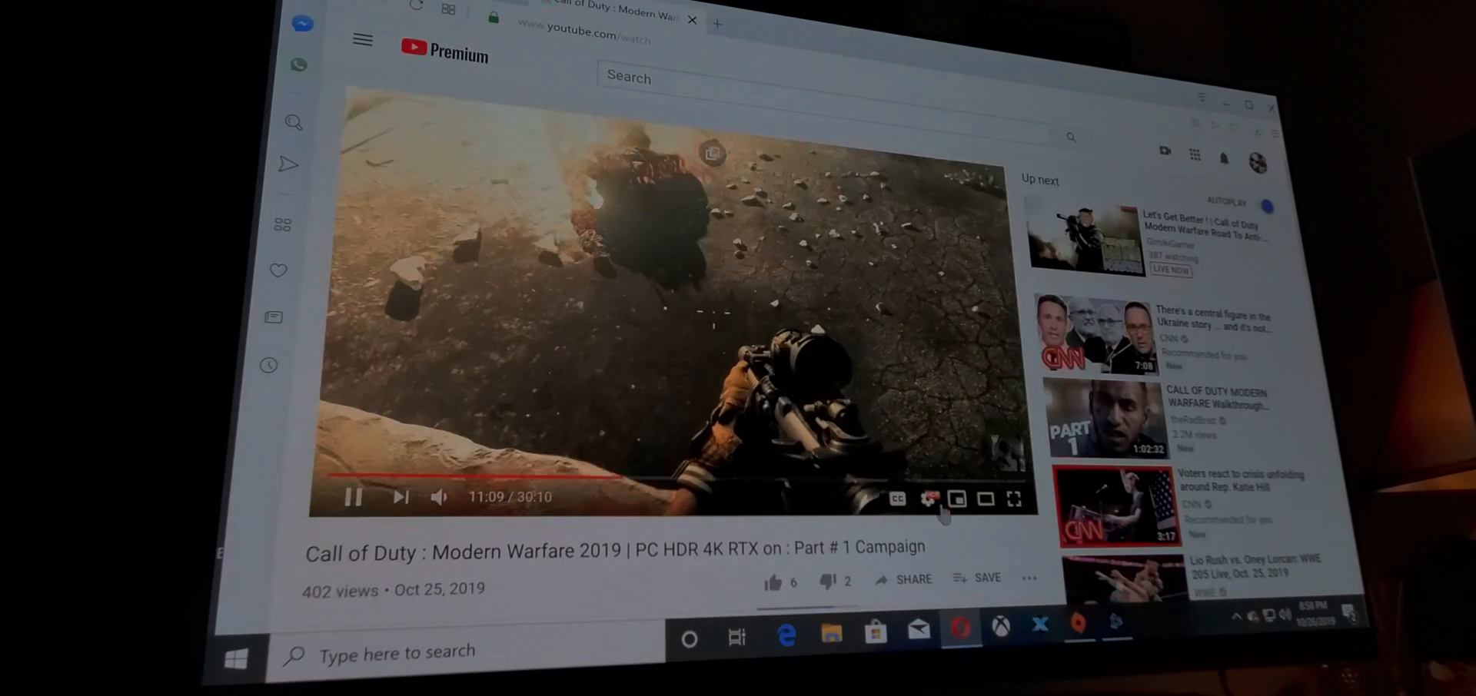
# Switch to the Modern Warfare 2019 PC HDR 4K RTX Part #1 Campaign video
pyautogui.click(939, 500)
pyautogui.write('hdr 4k 60fps')
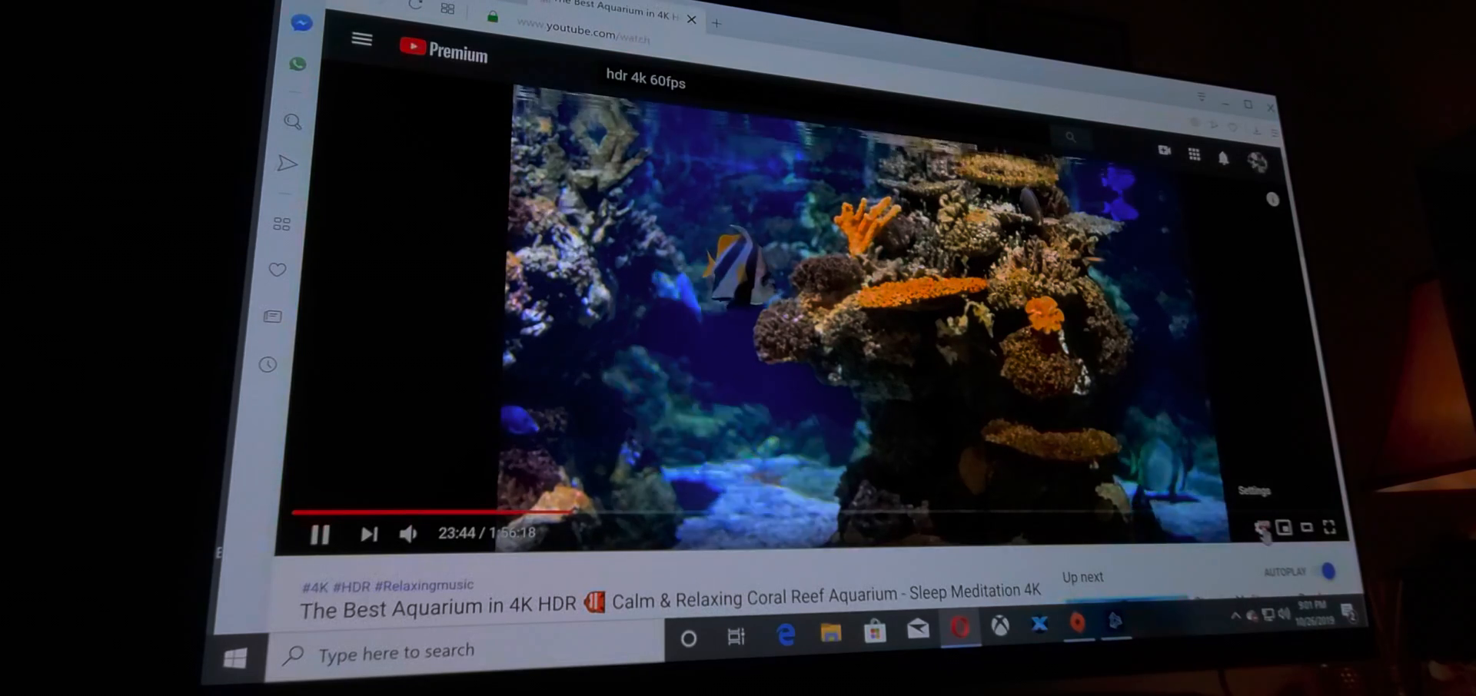
# Check the aquarium video's Quality list offers HDR levels up to 2160p
pyautogui.click(1264, 527)
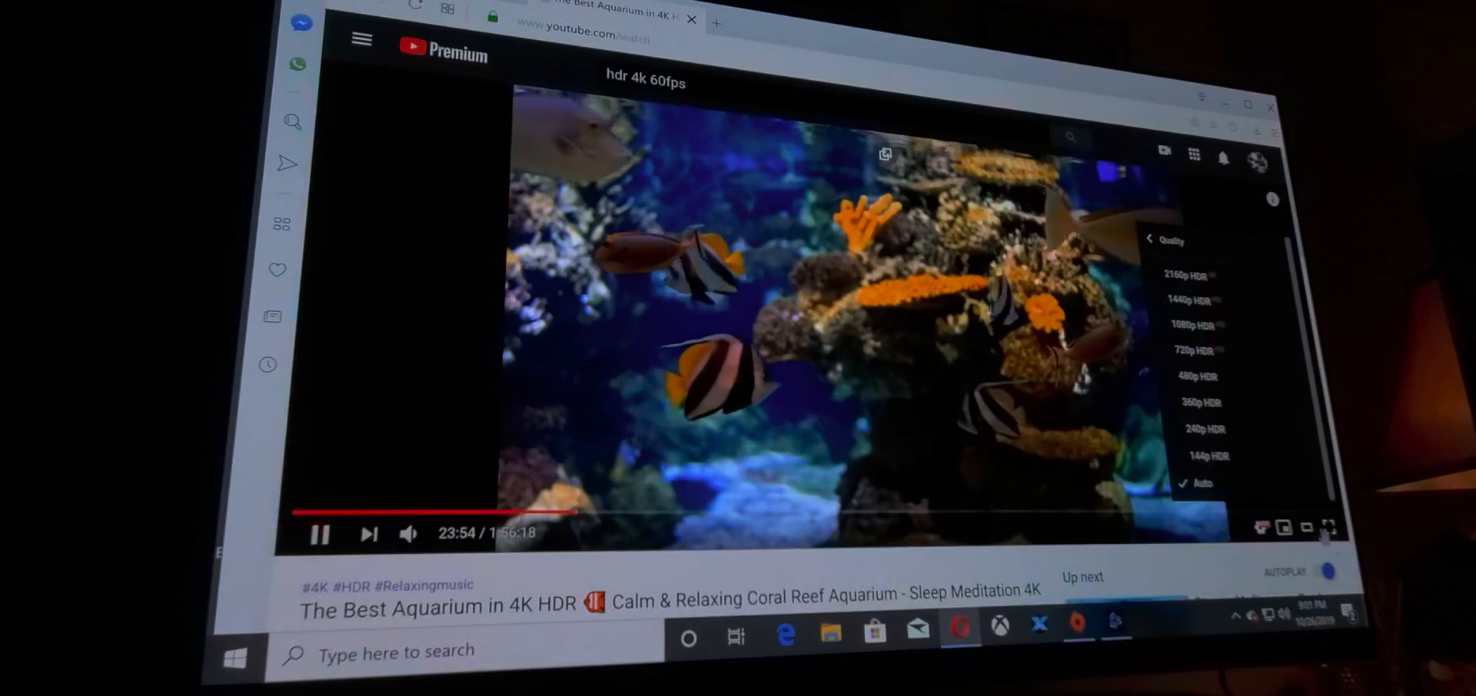
pyautogui.click(1332, 527)
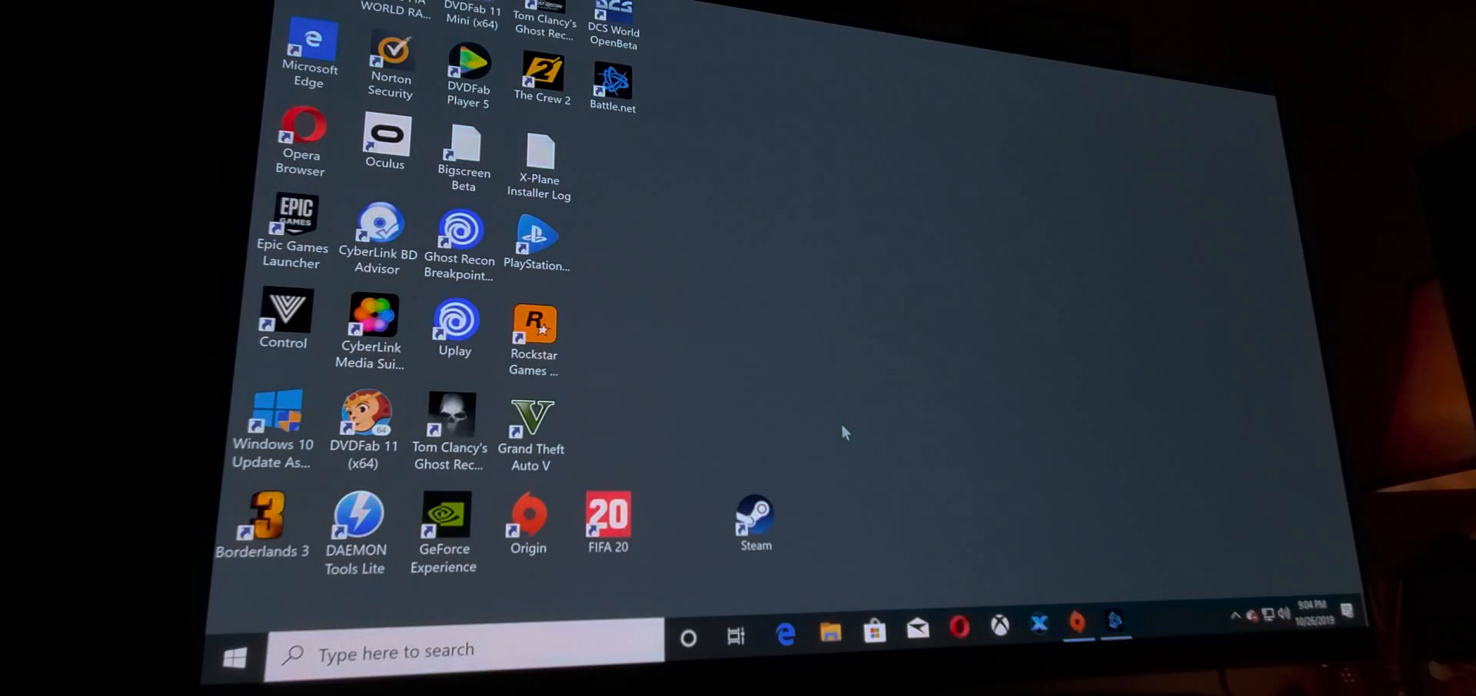
pyautogui.moveTo(1116, 632)
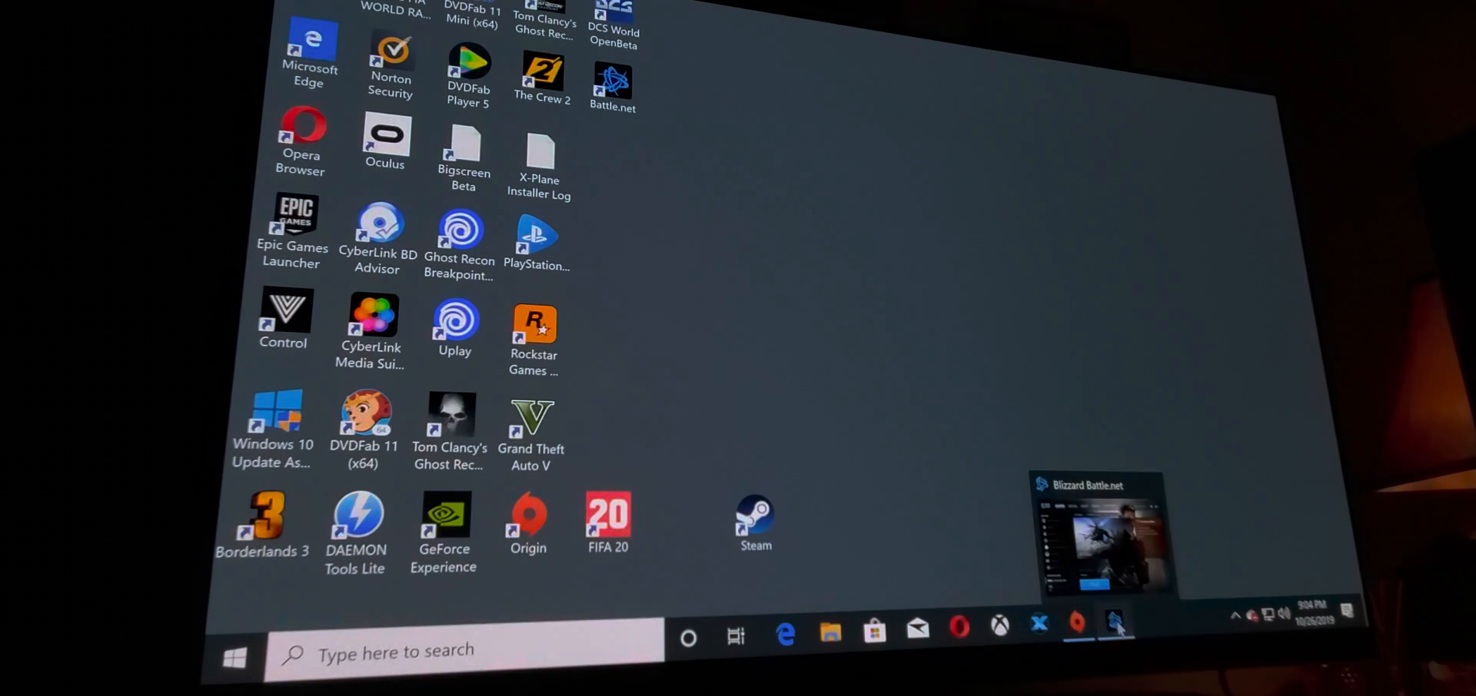
# Launch Call of Duty: Modern Warfare from Battle.net and enter the Multiplayer mode list
pyautogui.click(1113, 629)
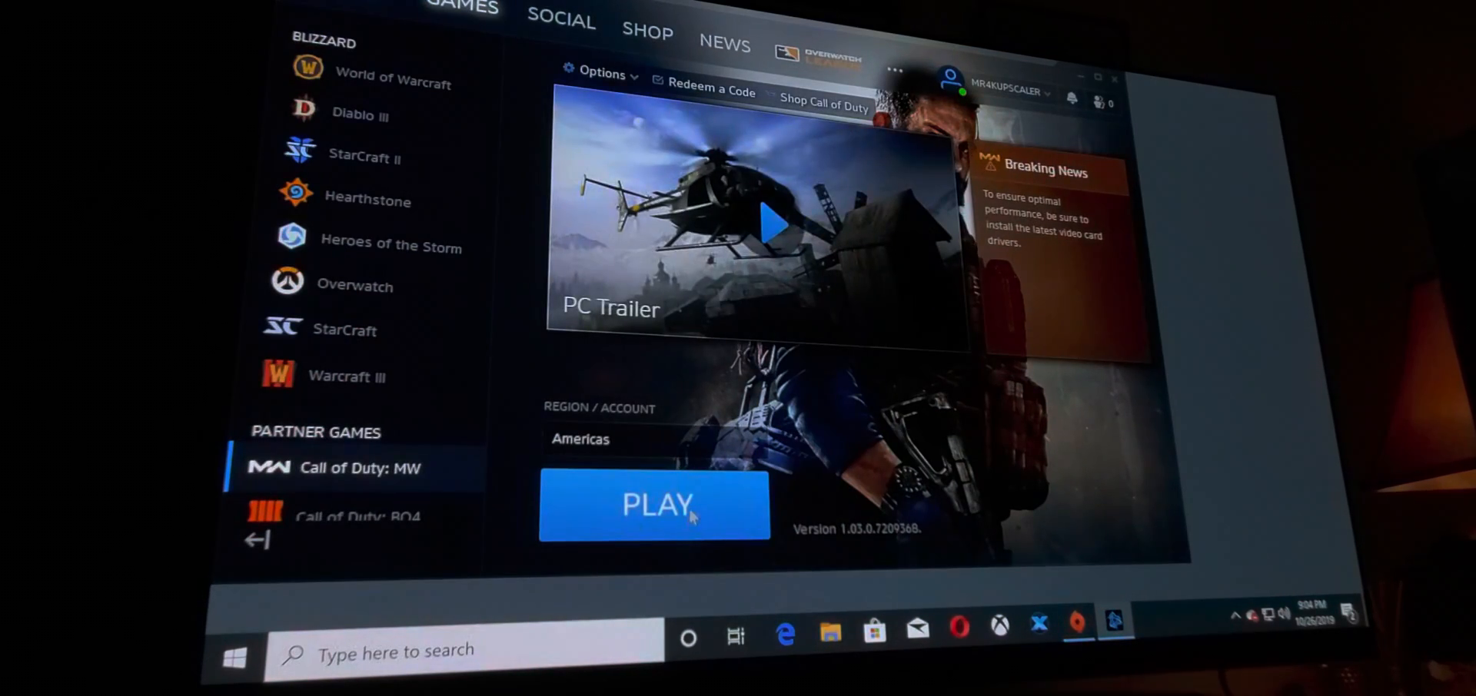
pyautogui.click(677, 512)
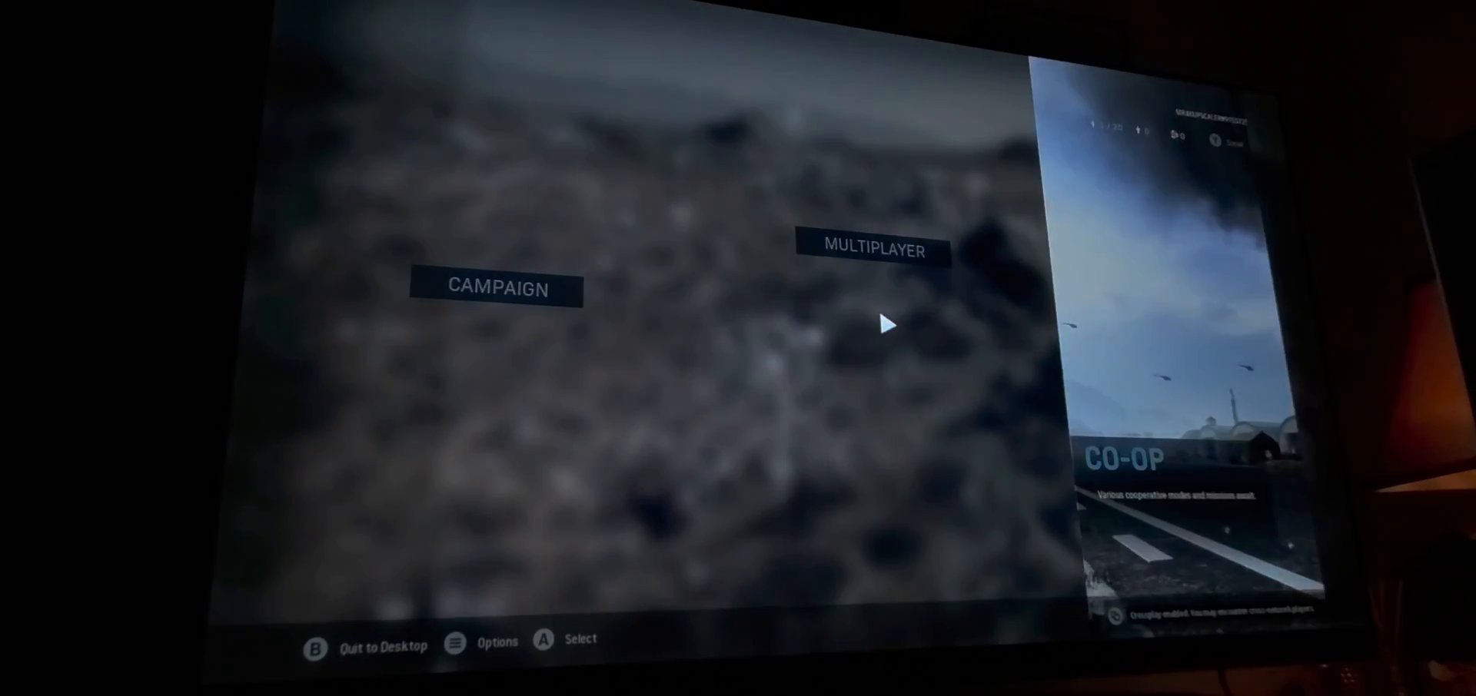
pyautogui.click(874, 248)
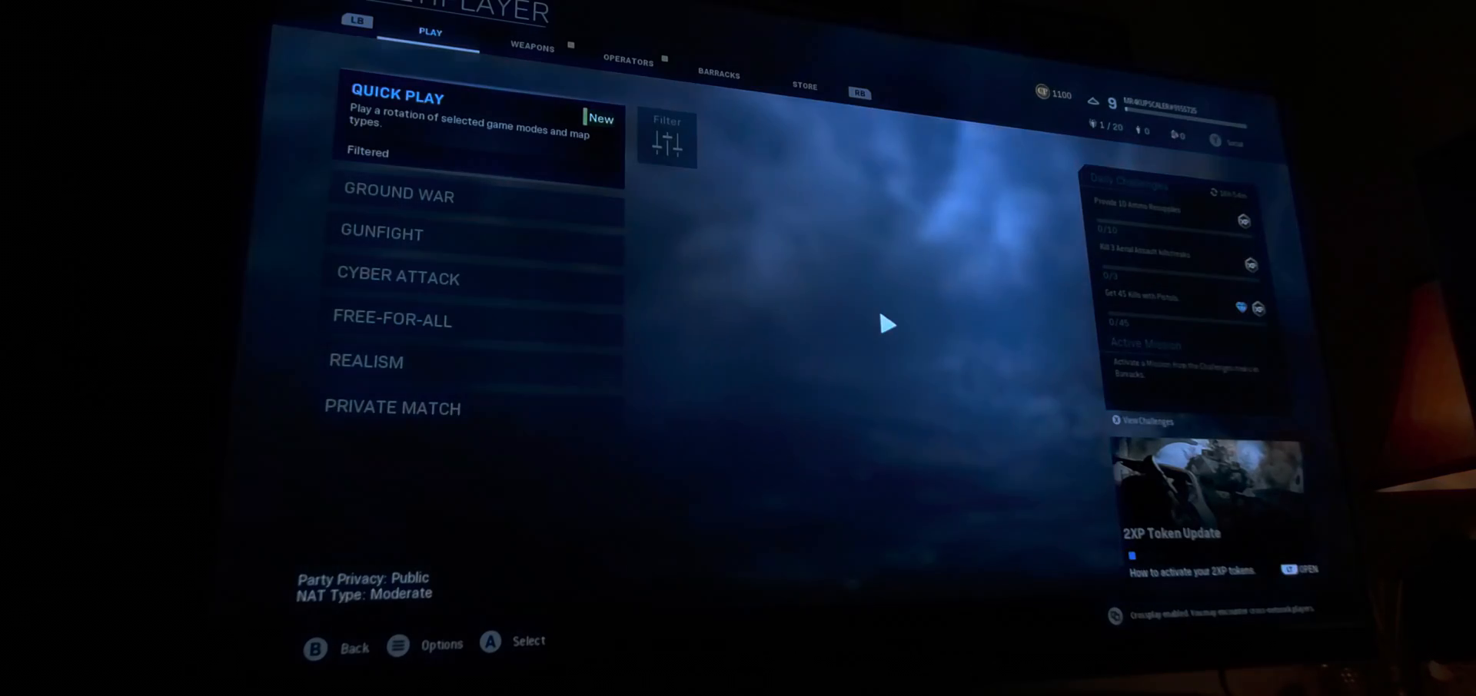